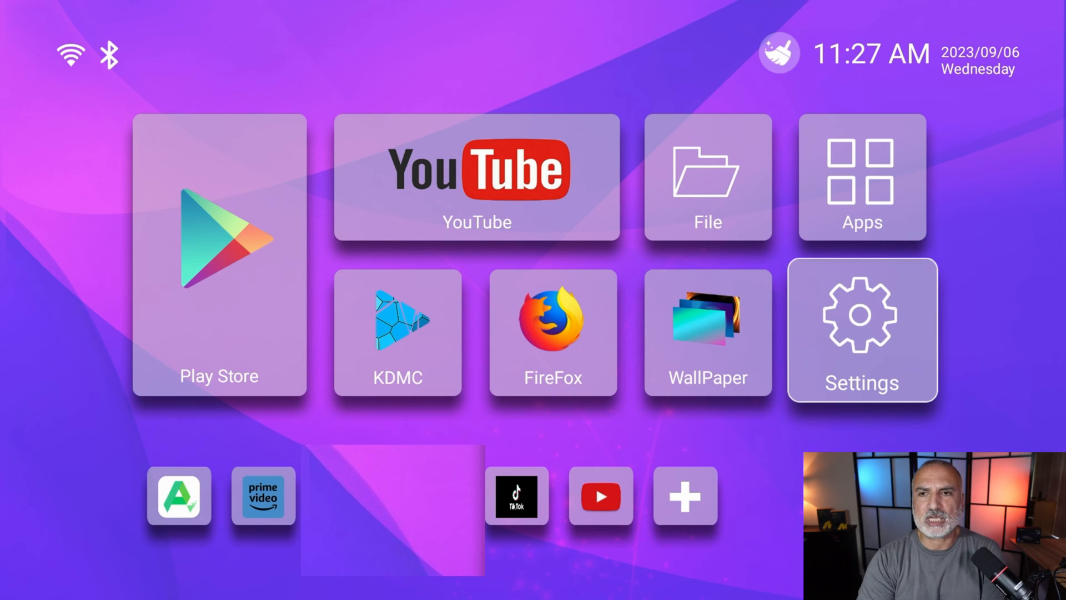
pyautogui.moveTo(552, 331)
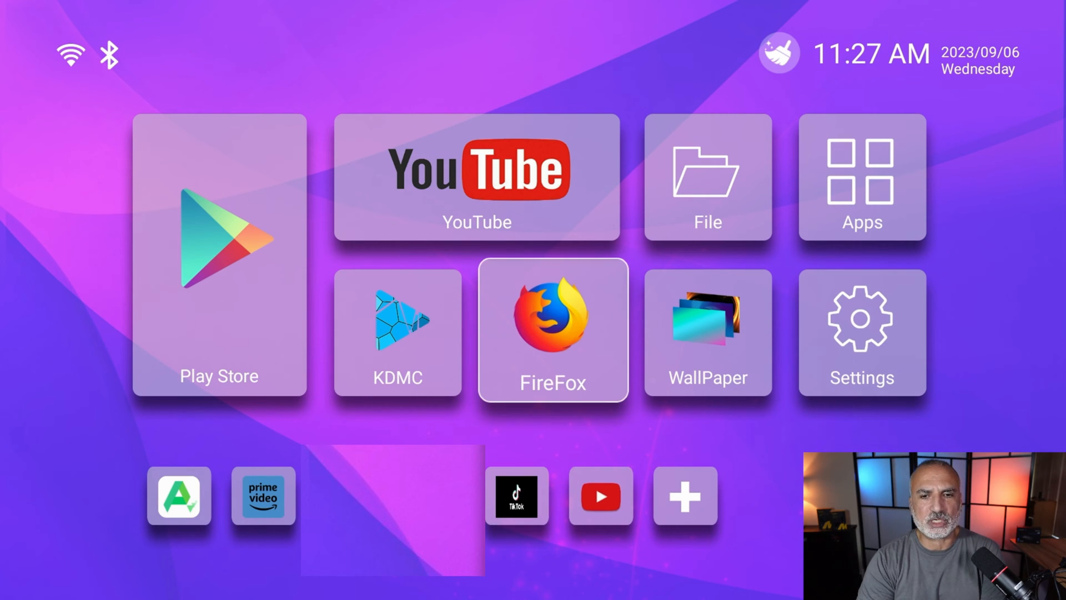
# - Search the Play Store for nordvpn and install 'NordVPN – fast VPN for privacy'
pyautogui.click(219, 251)
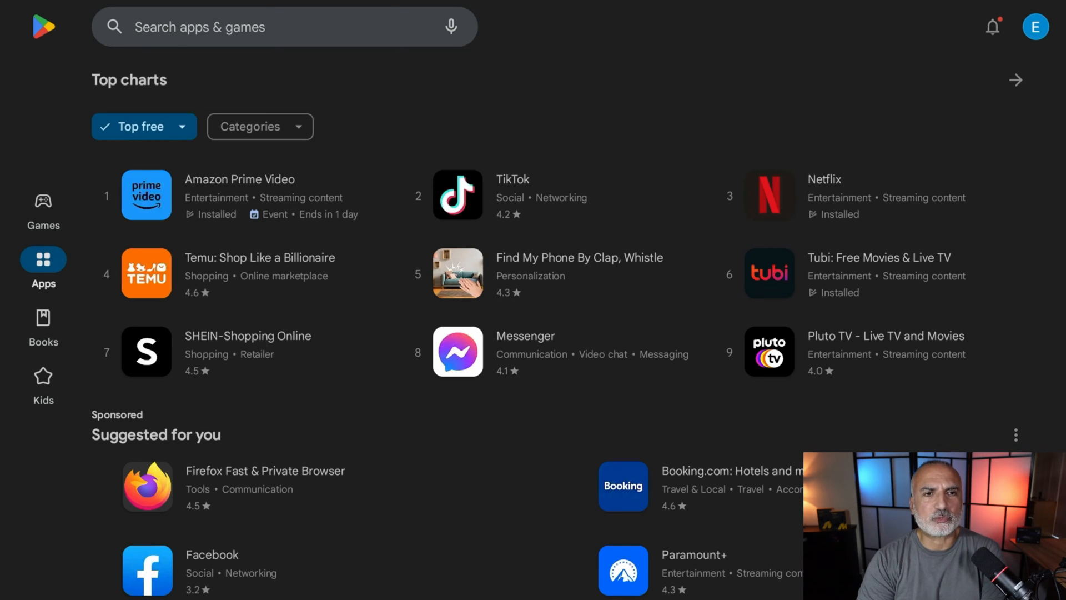
pyautogui.click(272, 26)
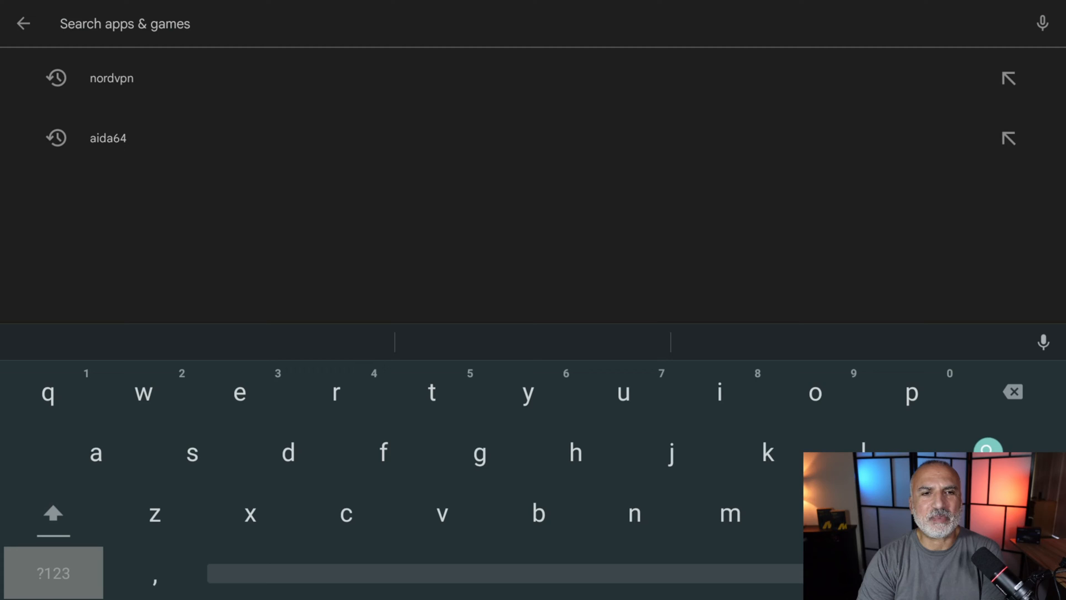
pyautogui.click(111, 77)
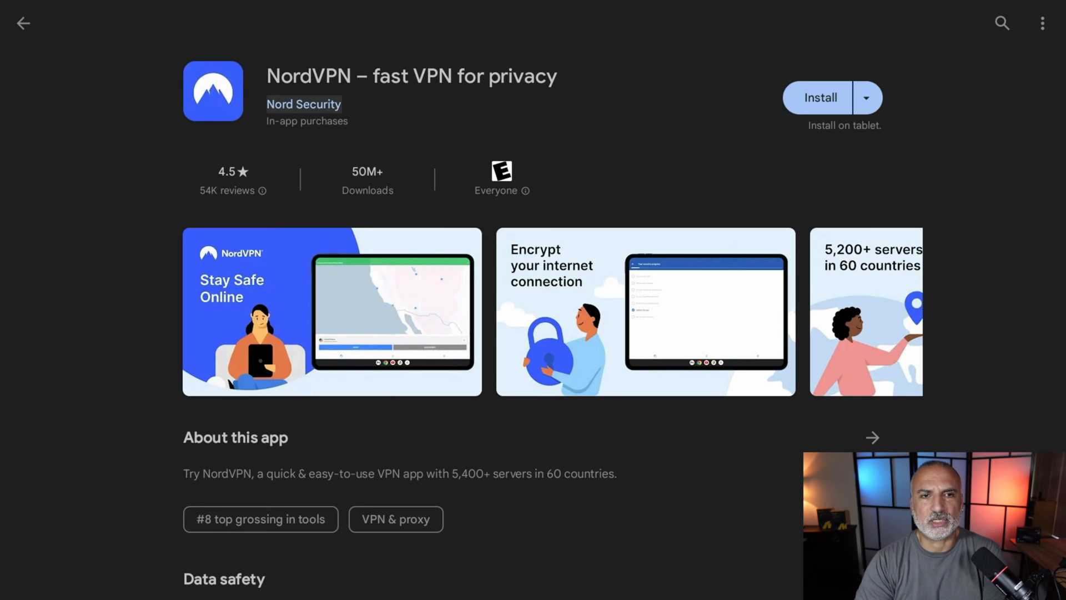
pyautogui.click(820, 97)
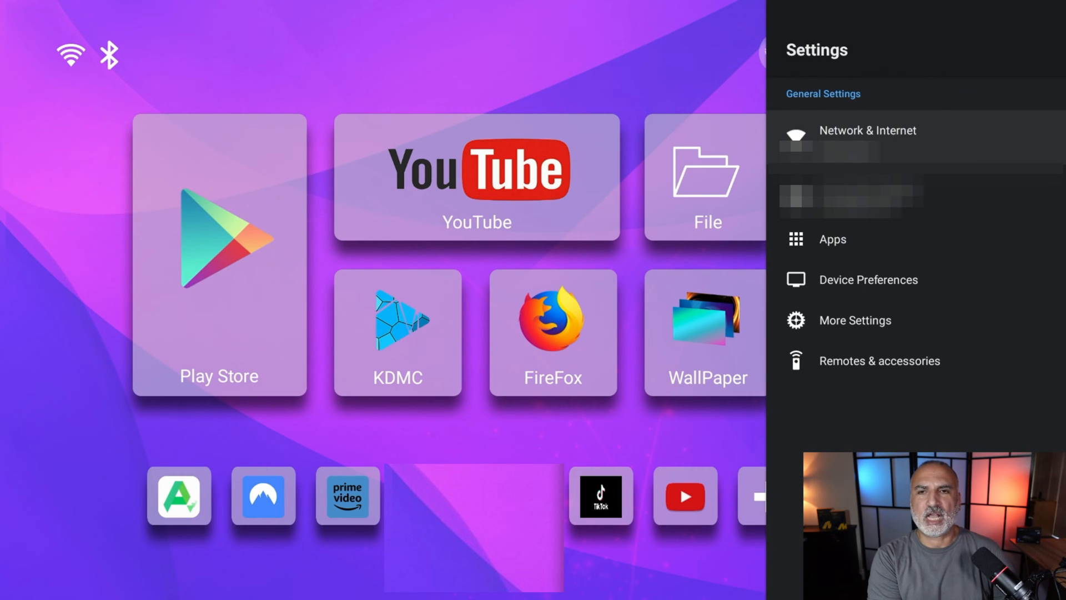
# - In Settings > Apps > See all apps, set NordVPN's Ui Mode to Television
pyautogui.click(832, 238)
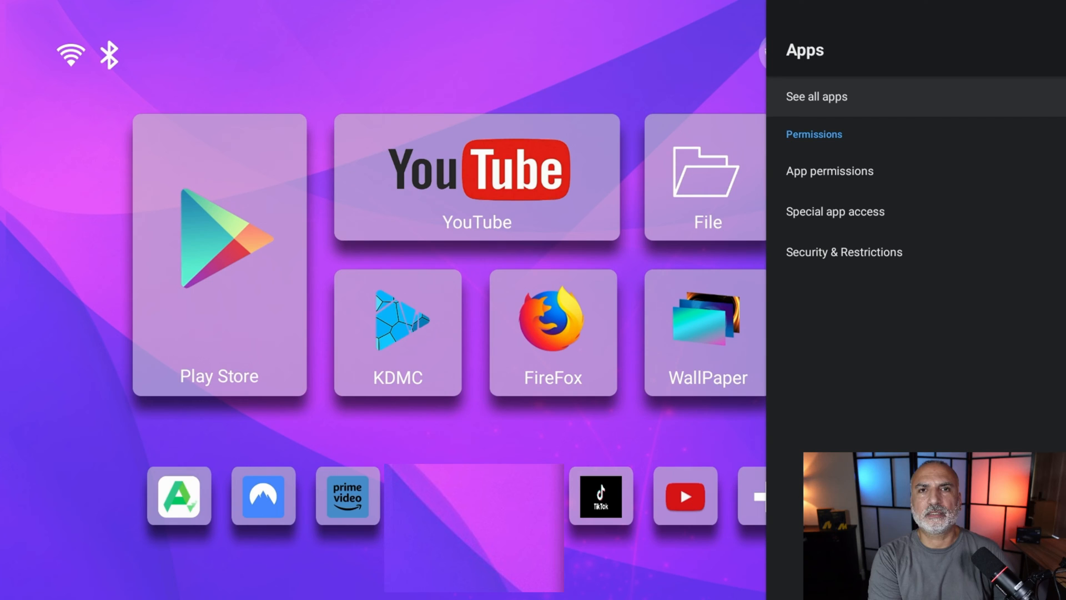
pyautogui.click(816, 96)
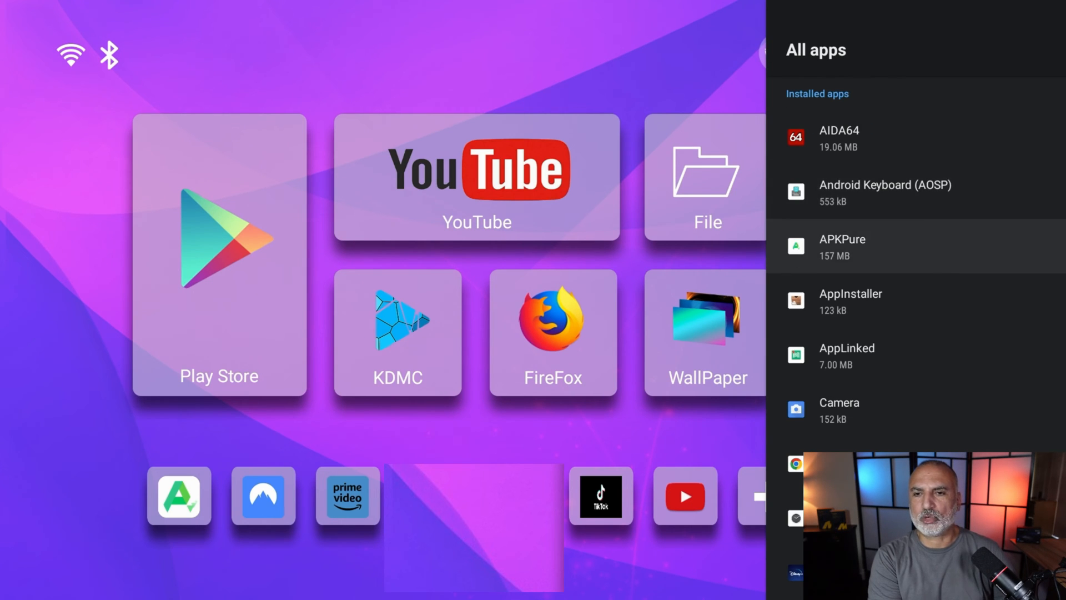
pyautogui.scroll(-3)
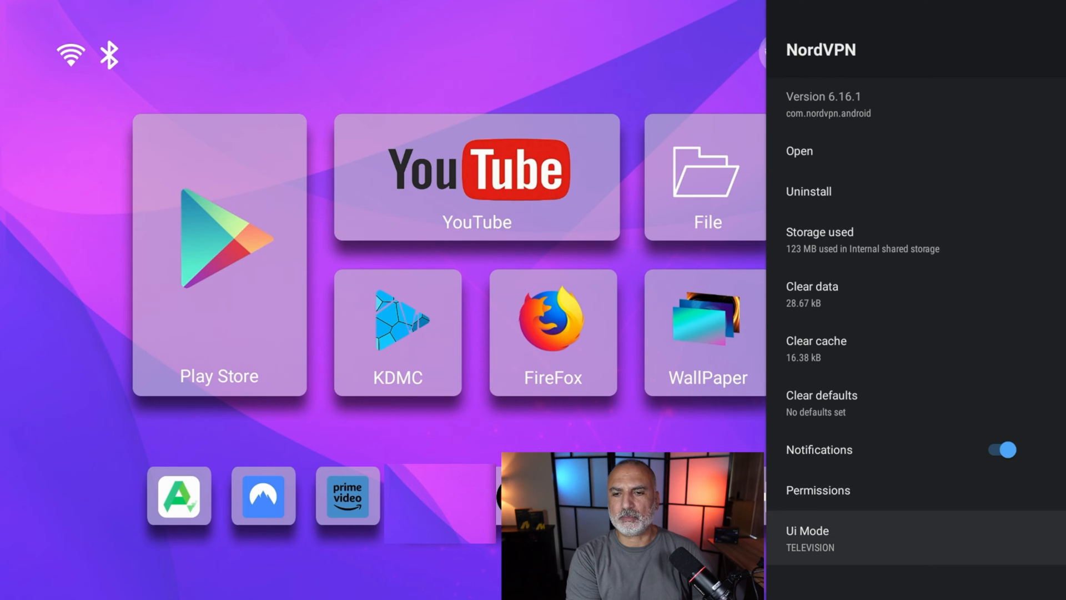
pyautogui.click(807, 530)
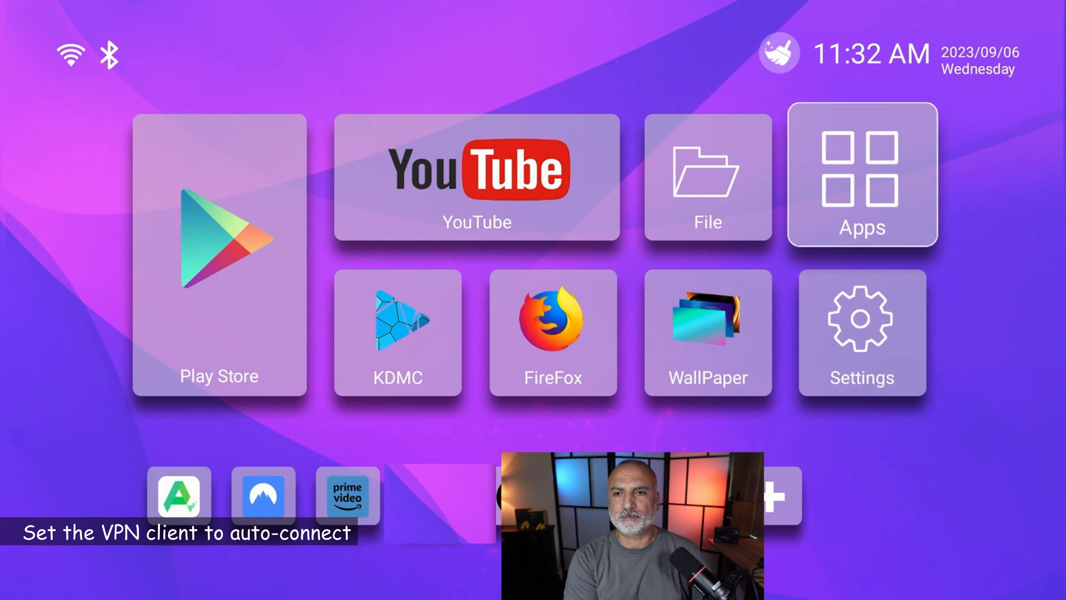
# - Launch NordVPN from the app list and log in manually with email and password
pyautogui.click(861, 175)
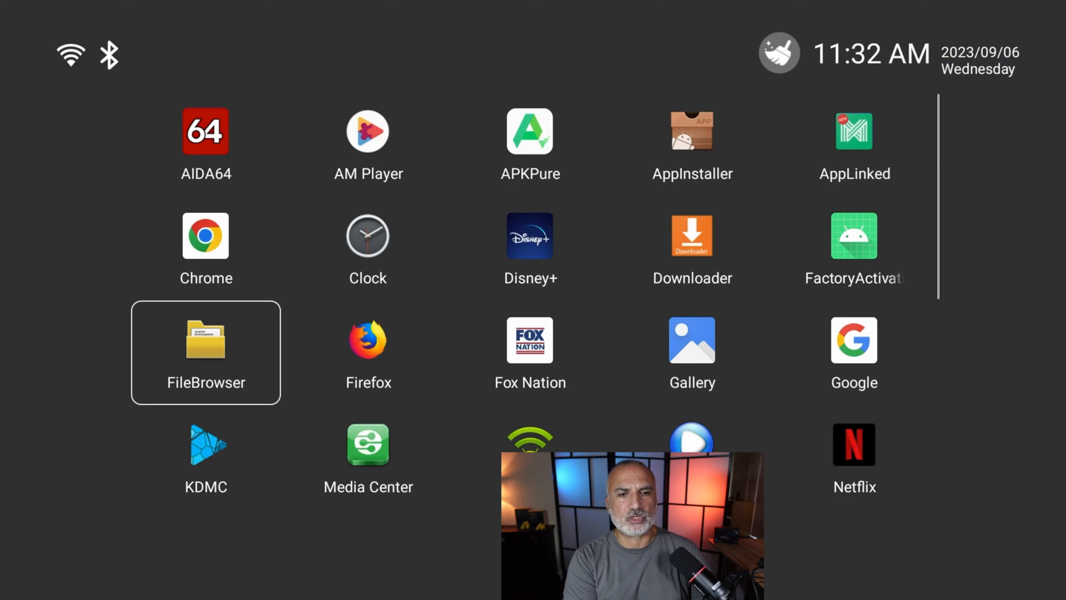
pyautogui.scroll(-3)
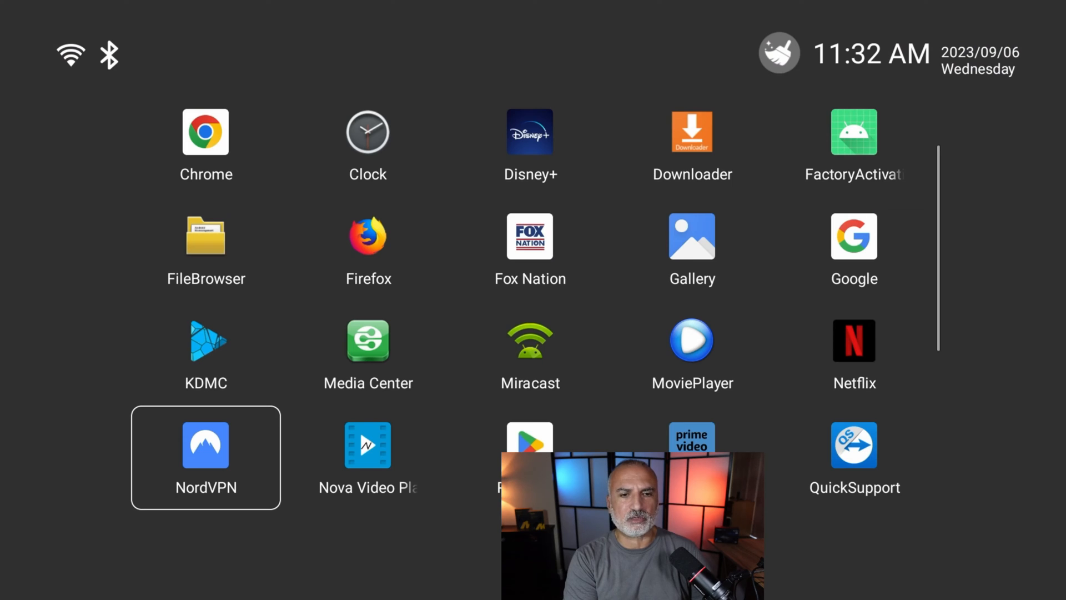
pyautogui.click(205, 445)
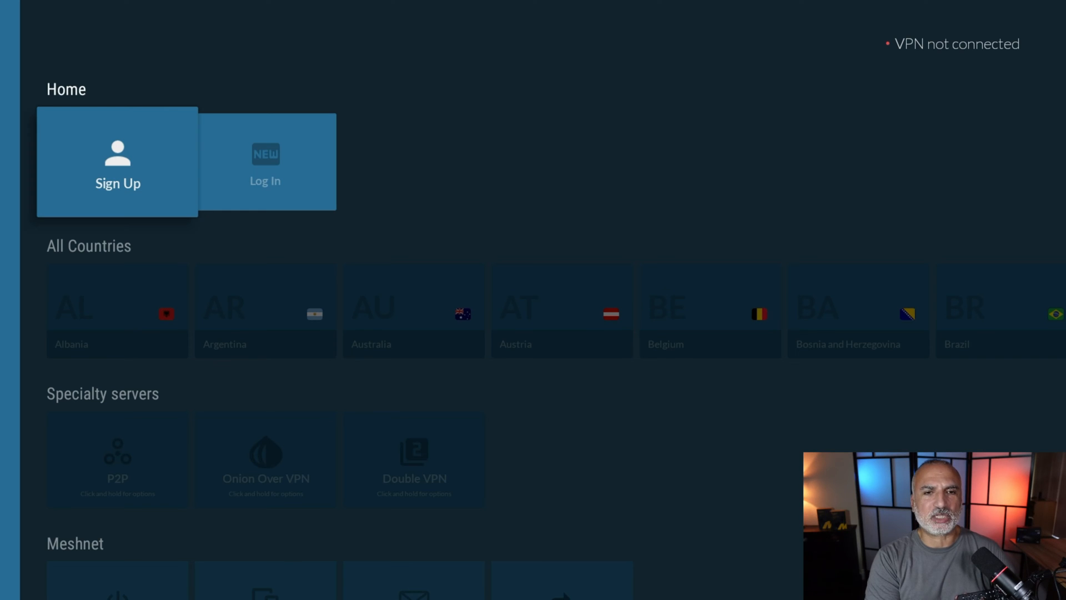
pyautogui.click(264, 161)
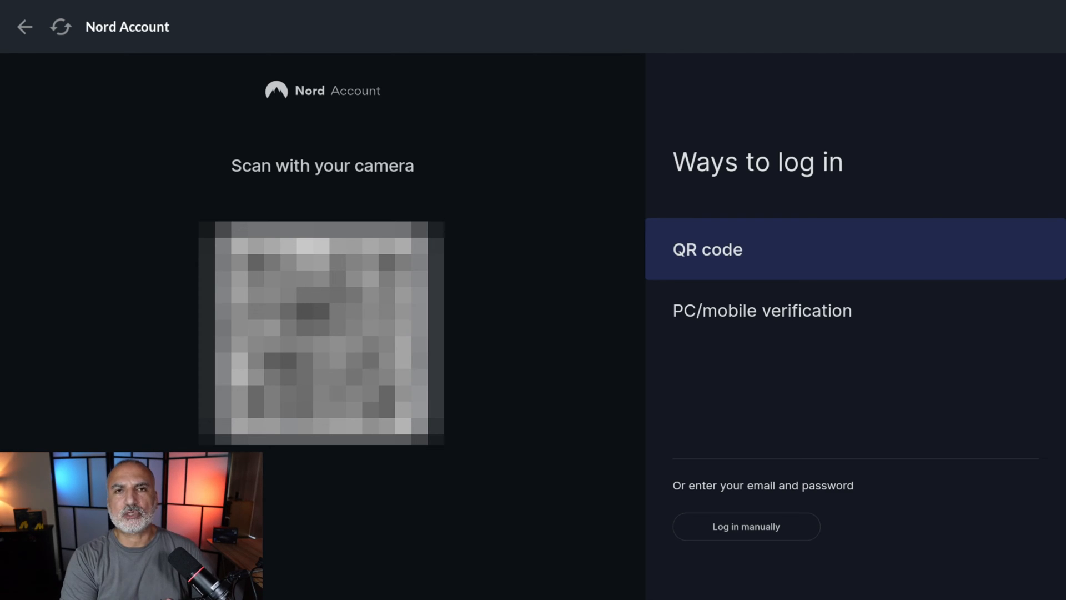
pyautogui.moveTo(746, 525)
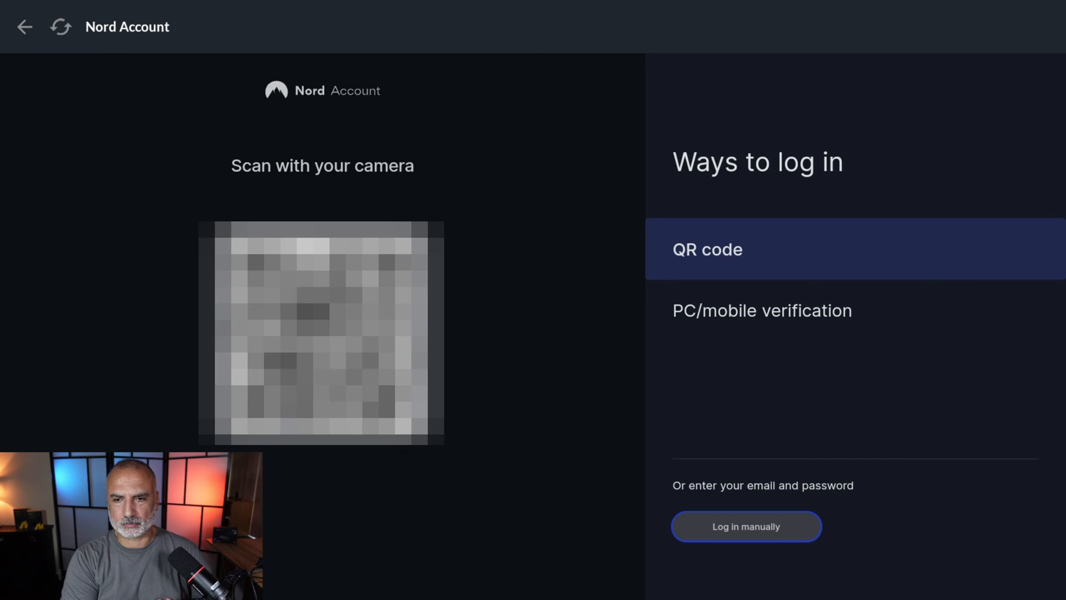
pyautogui.click(746, 526)
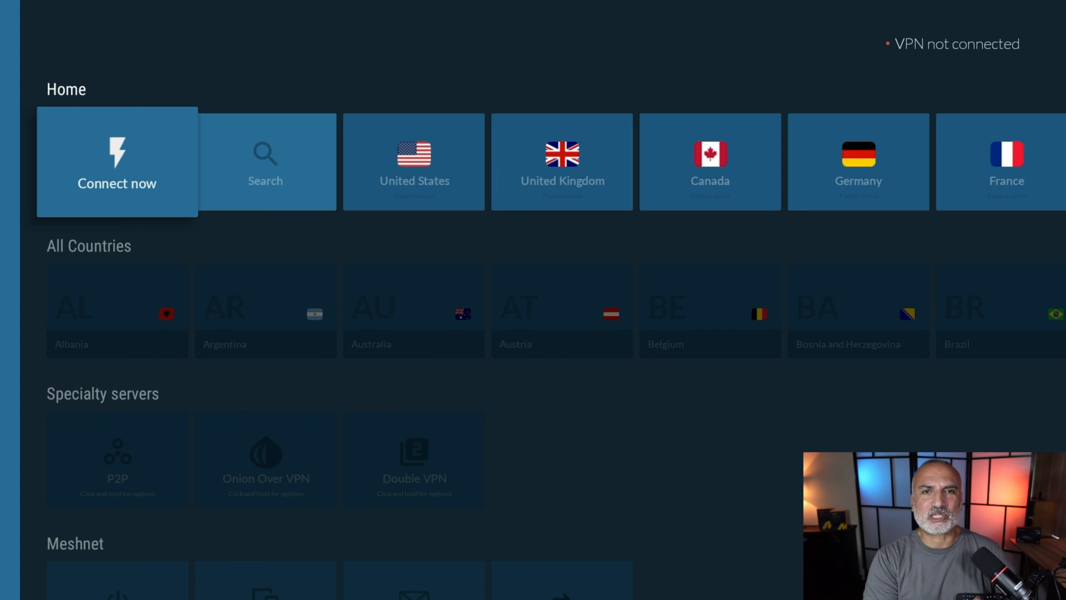
# - Turn on NordVPN auto-connect when using Wi-Fi, approve the VPN request, use United Kingdom server
pyautogui.scroll(-3)
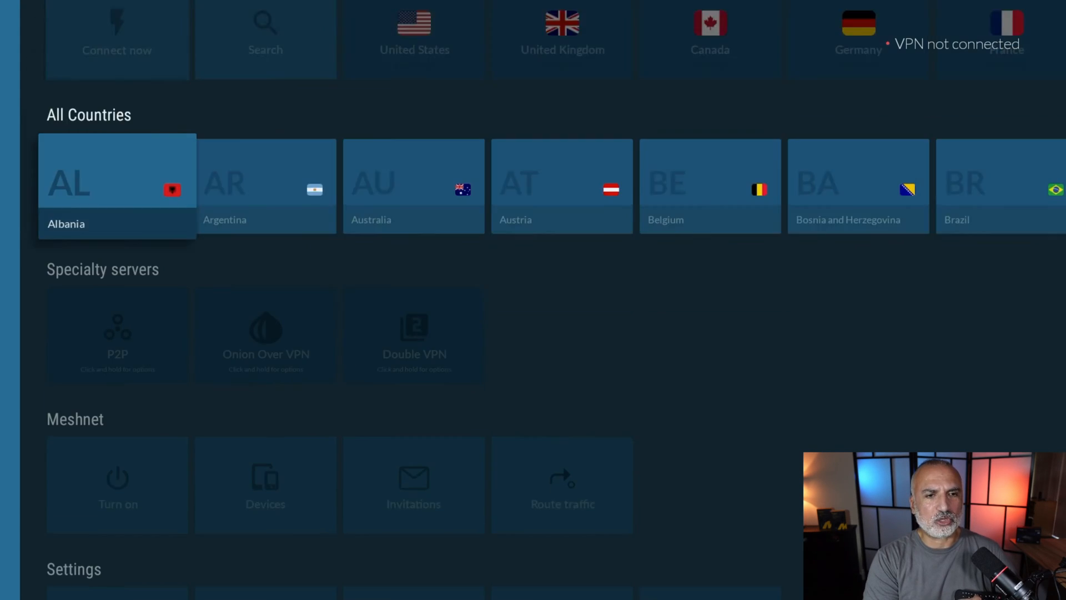
pyautogui.scroll(-3)
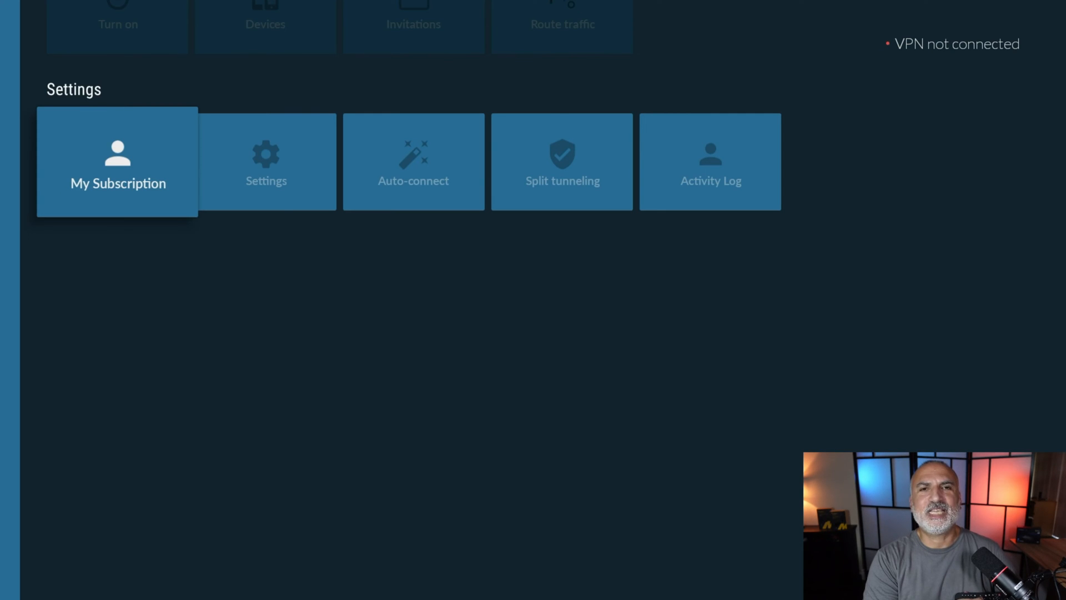
pyautogui.click(413, 162)
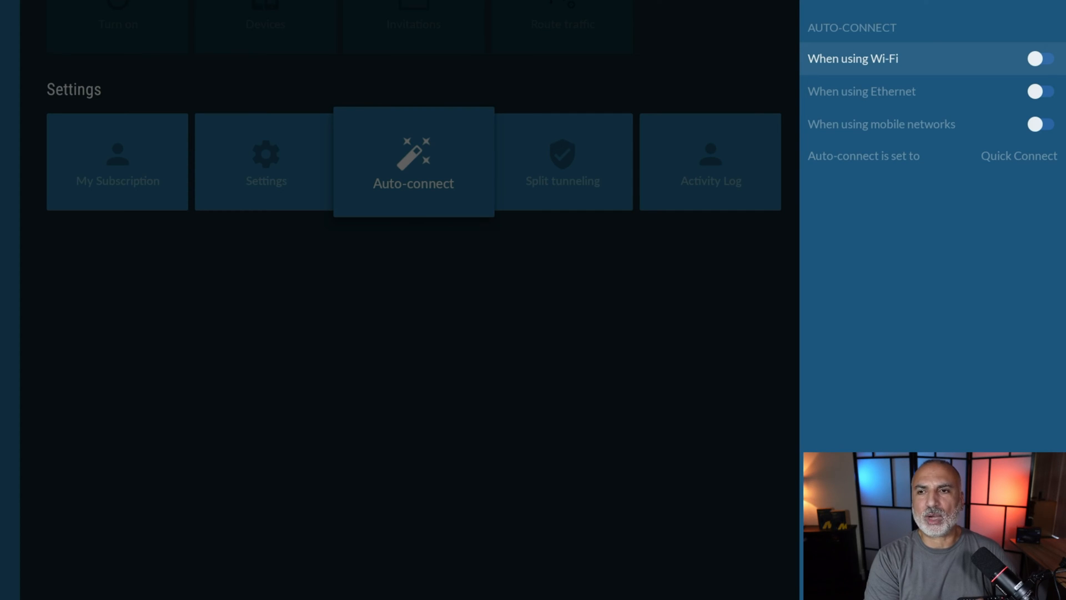
pyautogui.click(1032, 59)
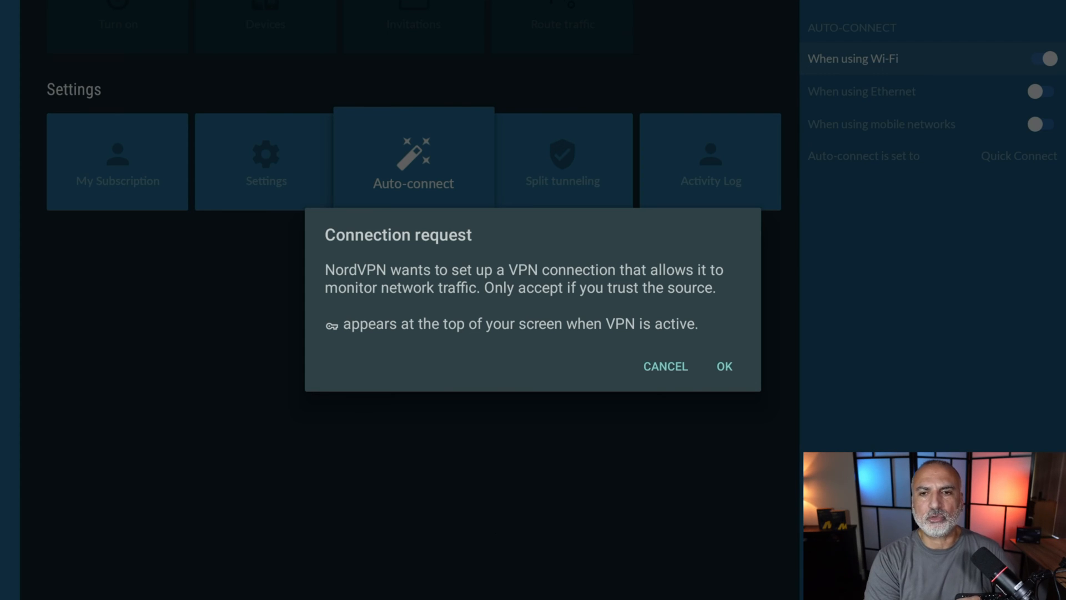
pyautogui.moveTo(723, 366)
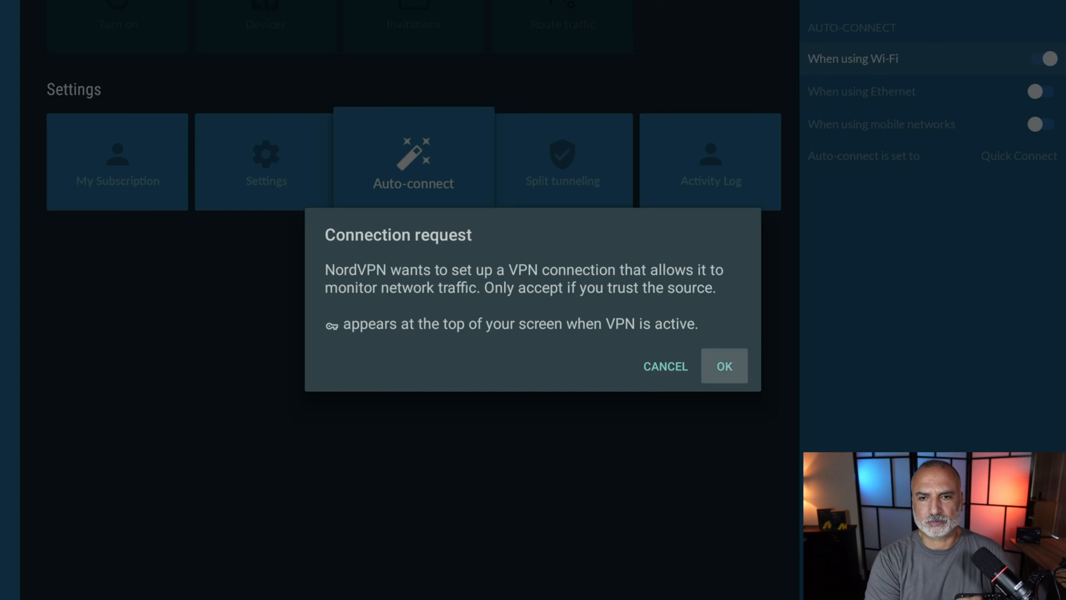
pyautogui.click(723, 366)
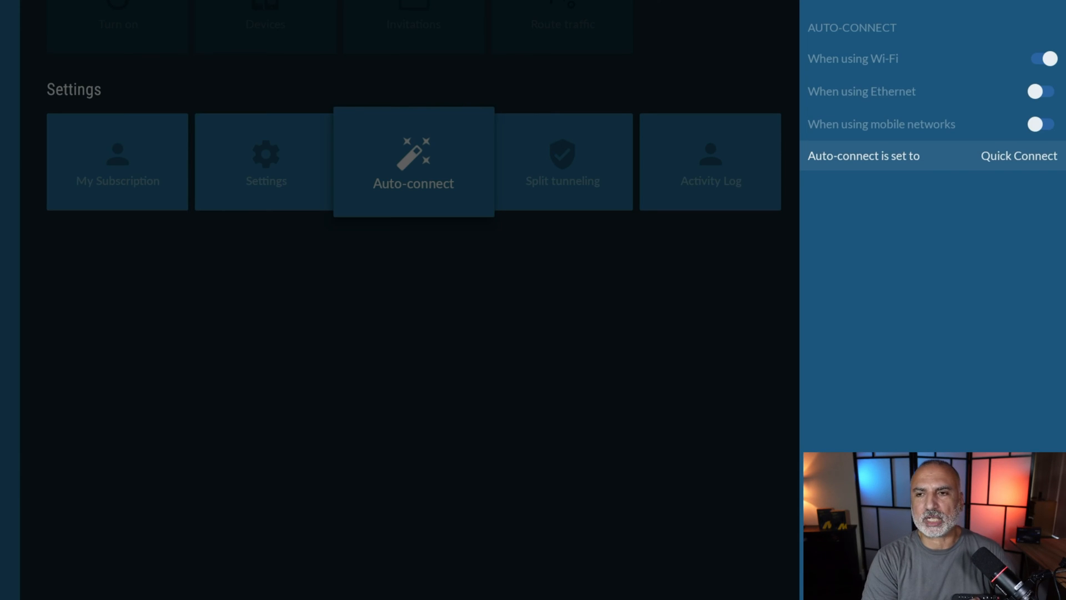
pyautogui.click(1018, 154)
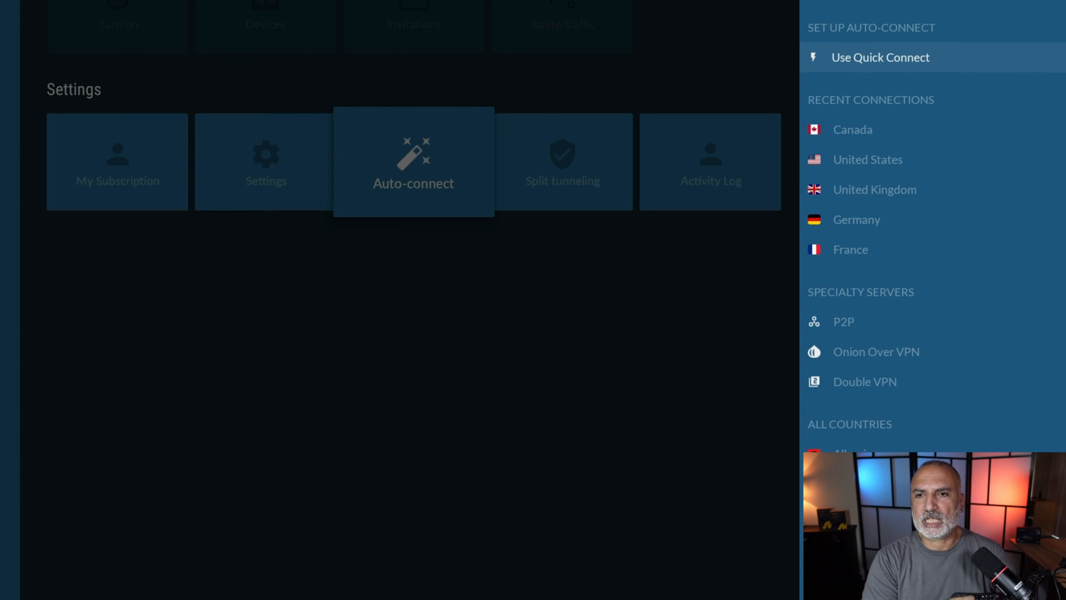
pyautogui.moveTo(875, 189)
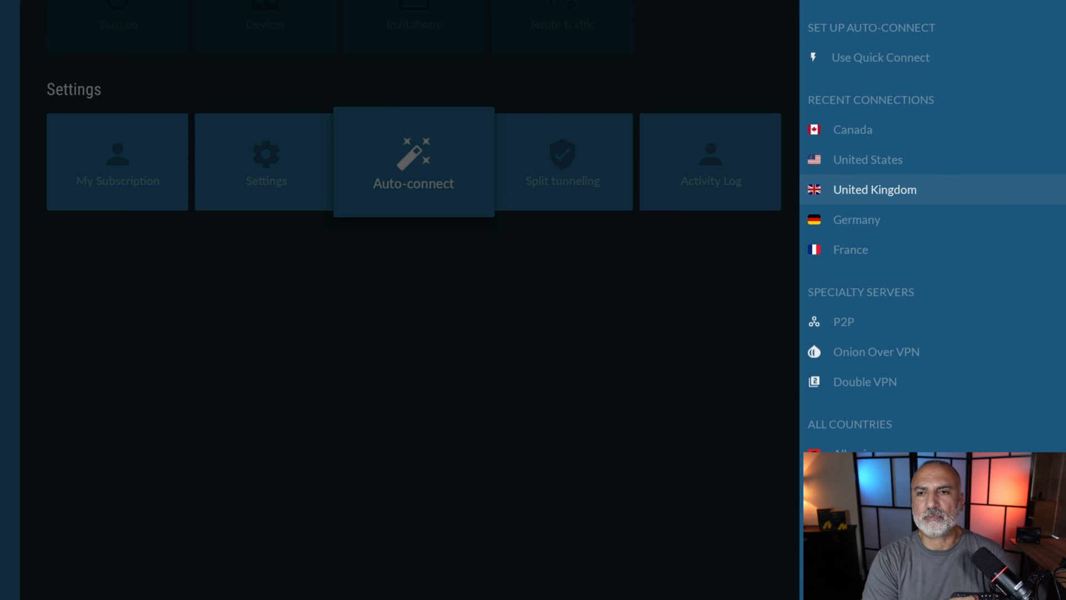
pyautogui.click(413, 162)
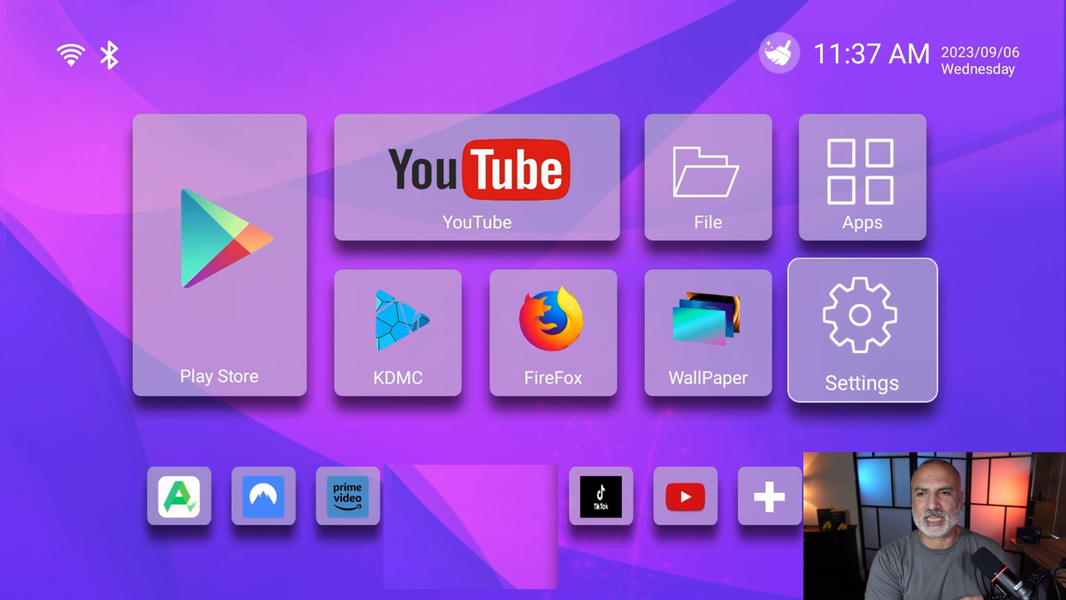
# - Enable Autostart app for NordVPN under More Settings, then connect the VPN now
pyautogui.click(861, 330)
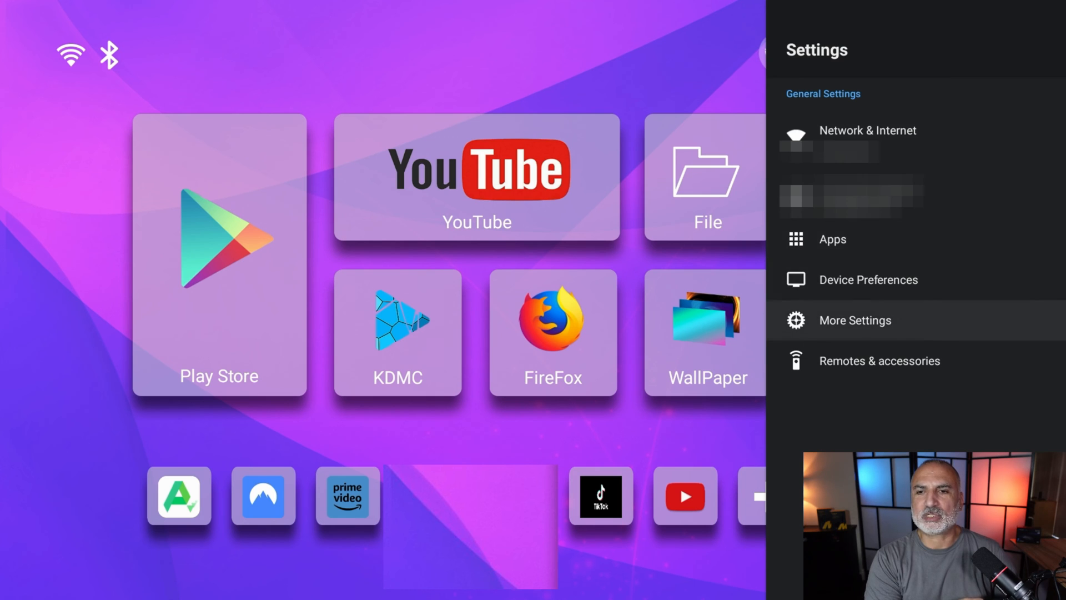
pyautogui.click(855, 320)
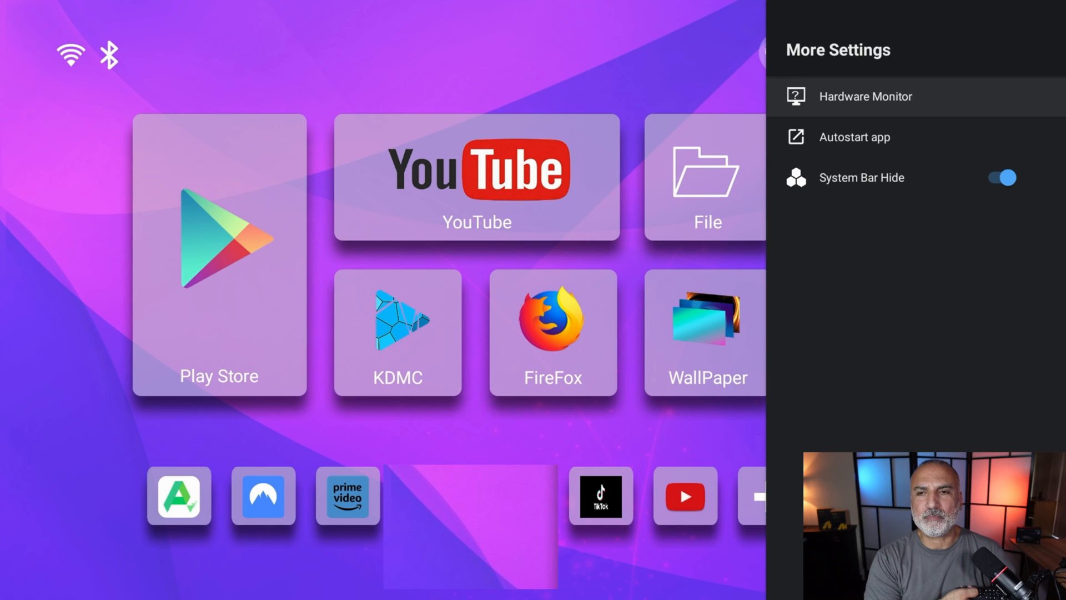
pyautogui.click(859, 136)
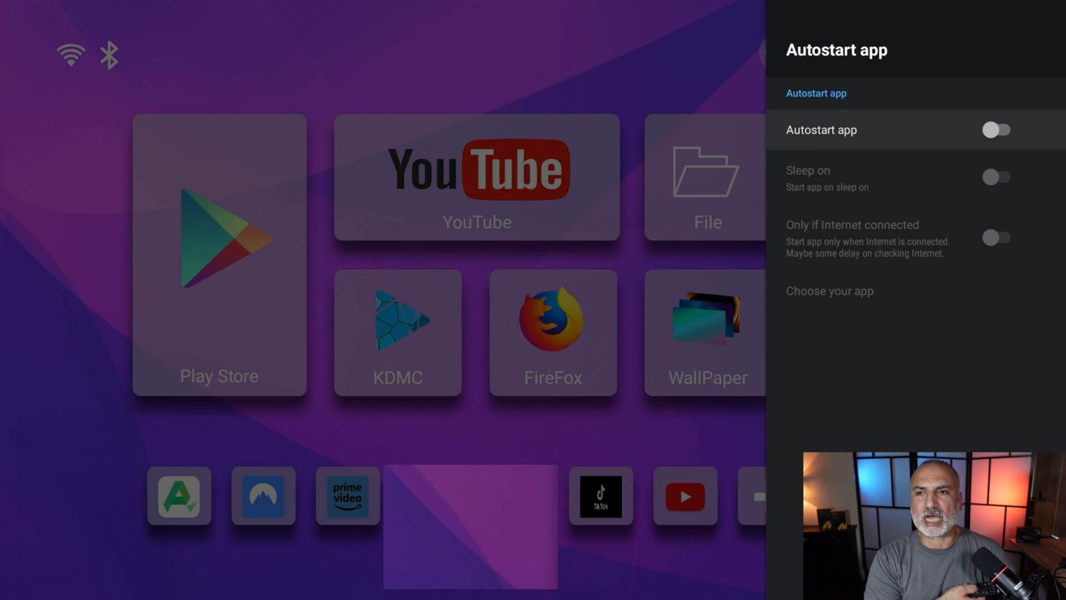
pyautogui.click(996, 130)
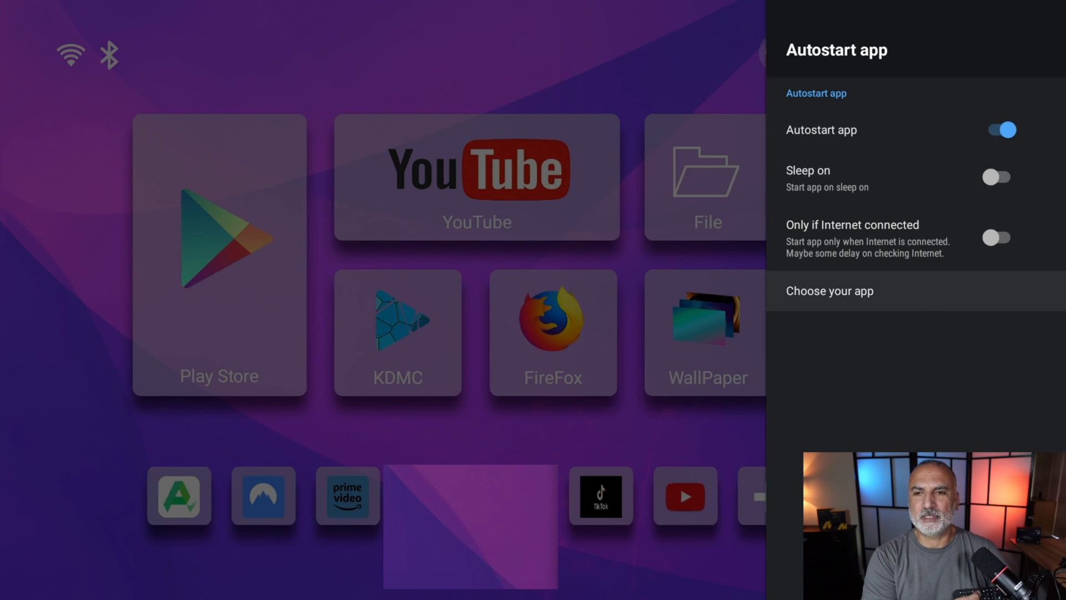
pyautogui.click(829, 290)
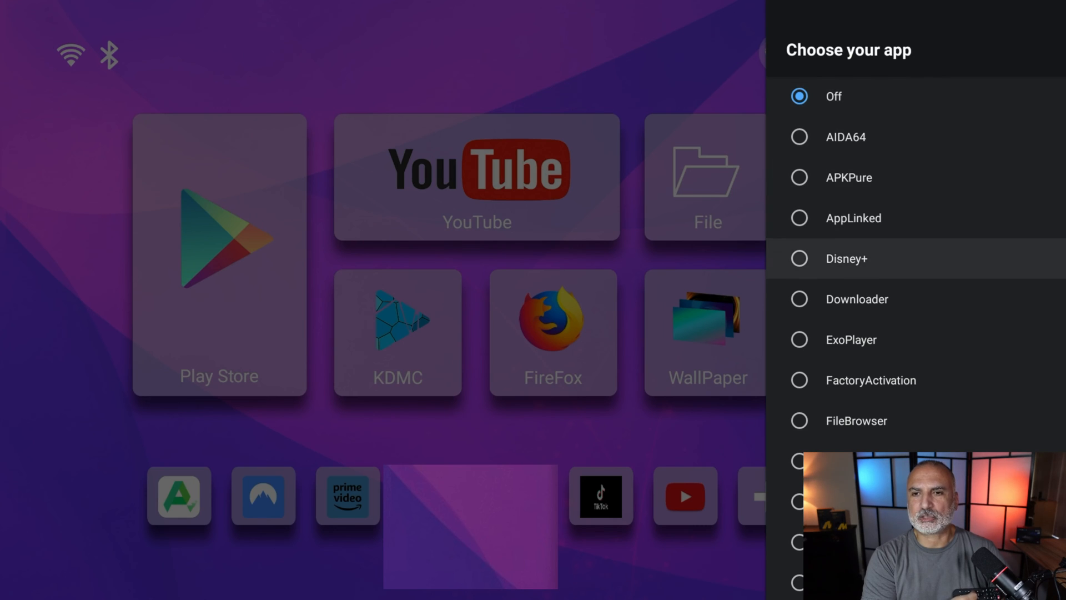
pyautogui.scroll(-3)
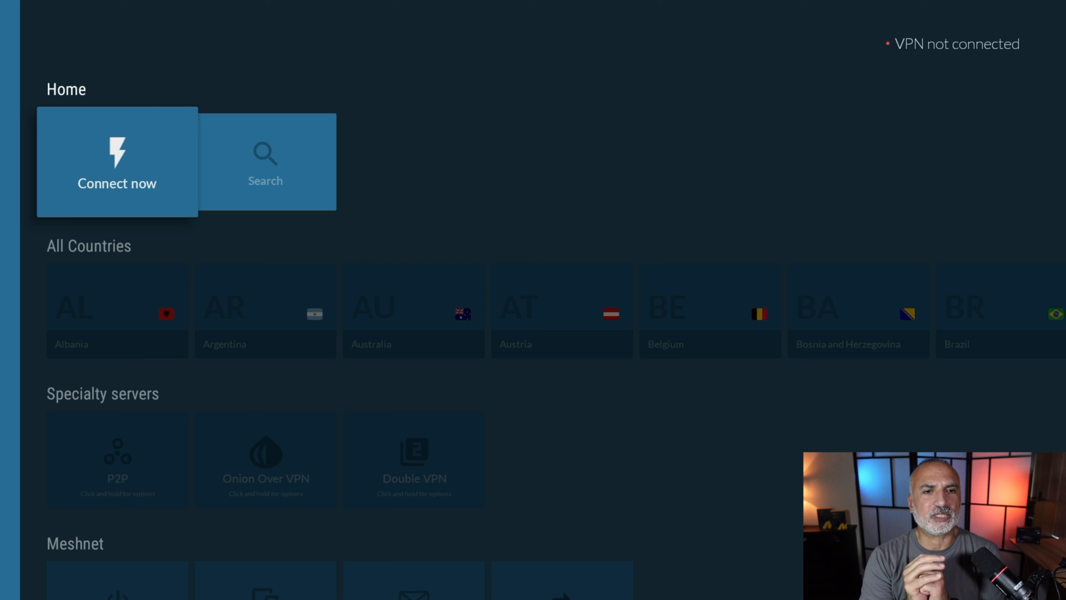
pyautogui.click(118, 161)
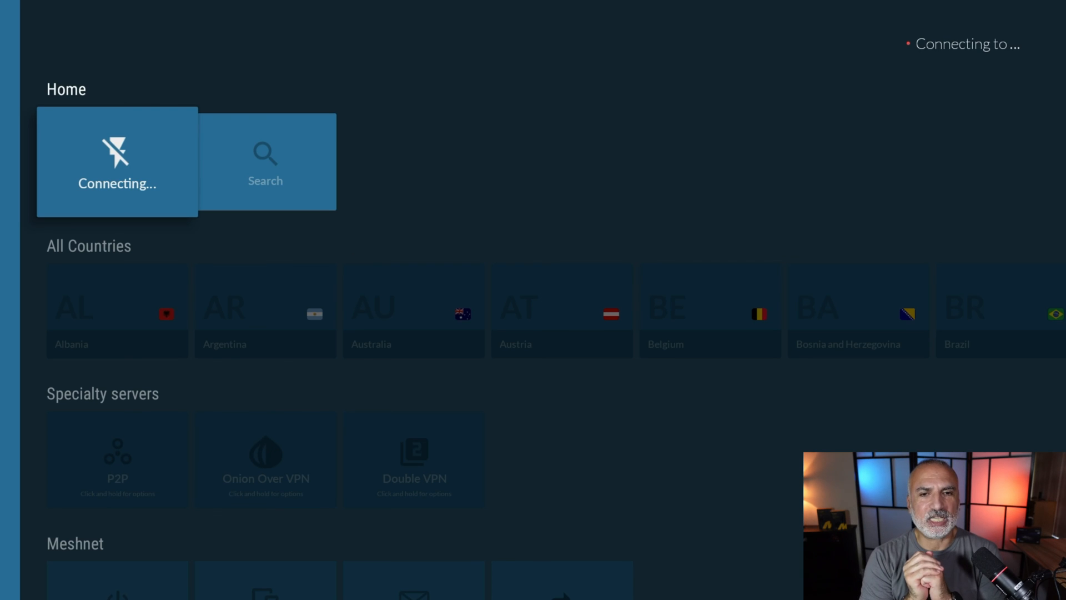